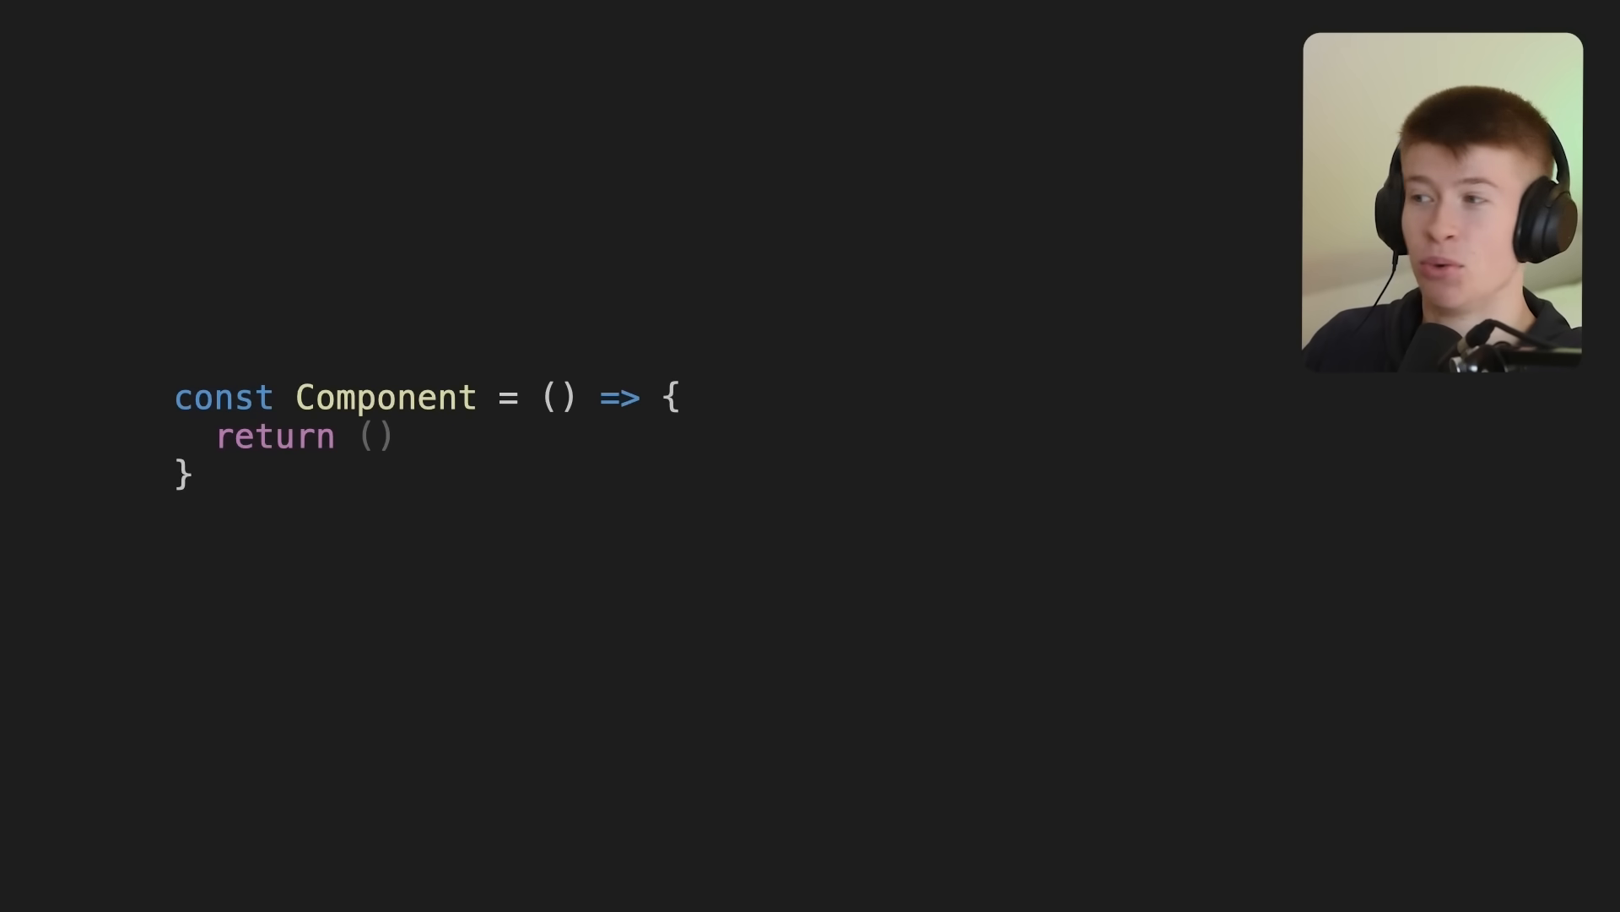
# - Return a <button>fetch data</button> element from the Component
pyautogui.write('<button>fetch data</button>')
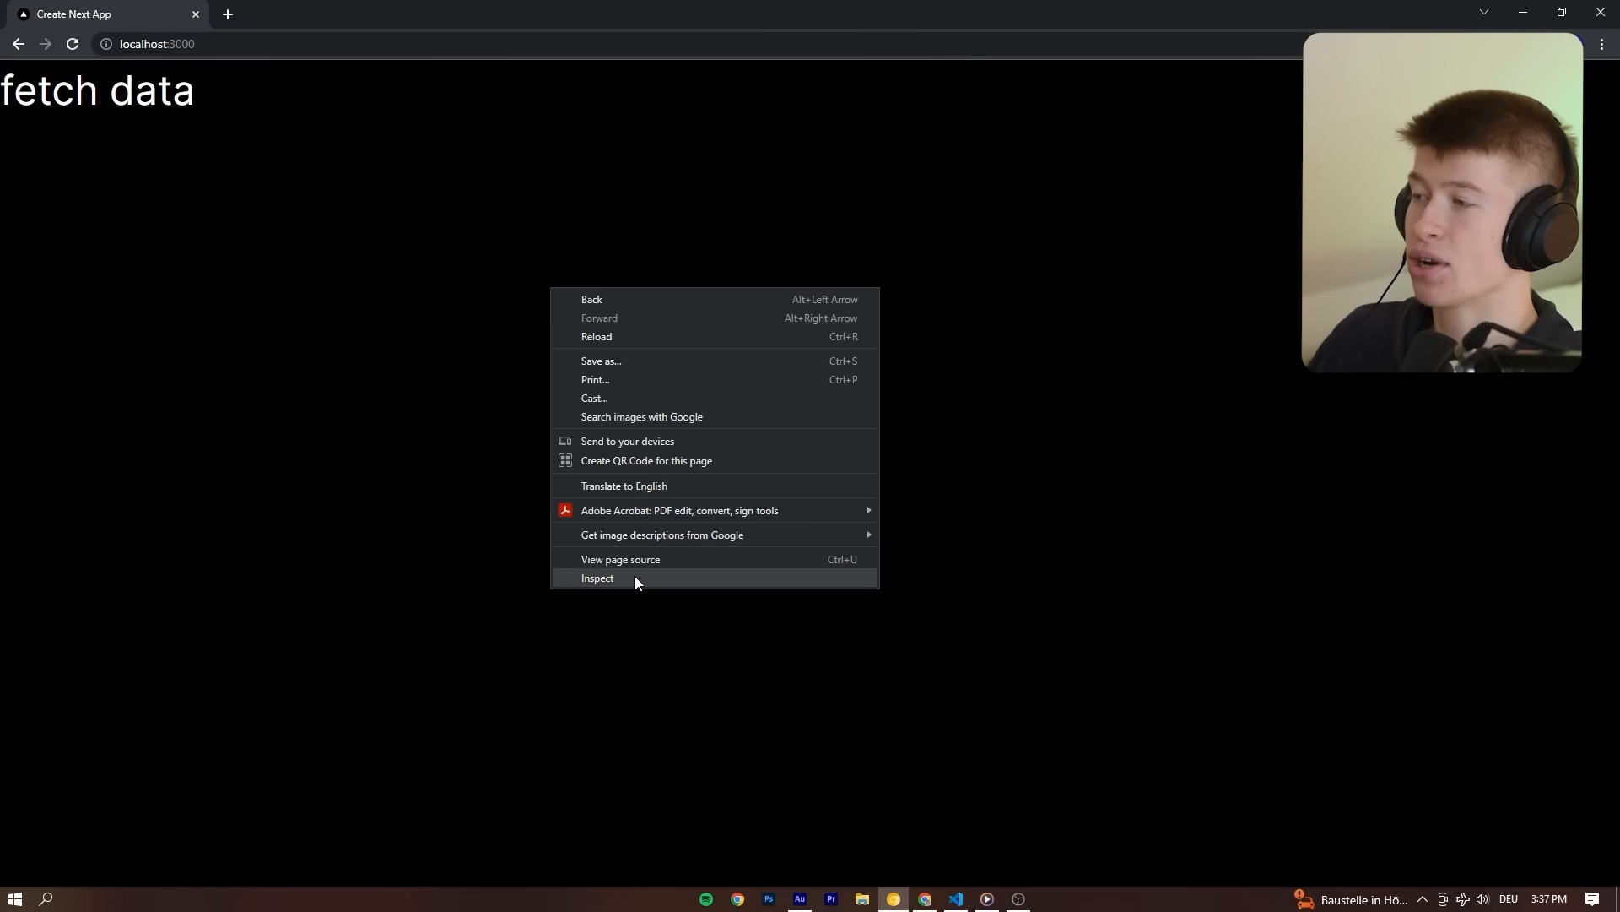
# - Inspect the localhost page to open Chrome DevTools
pyautogui.click(598, 578)
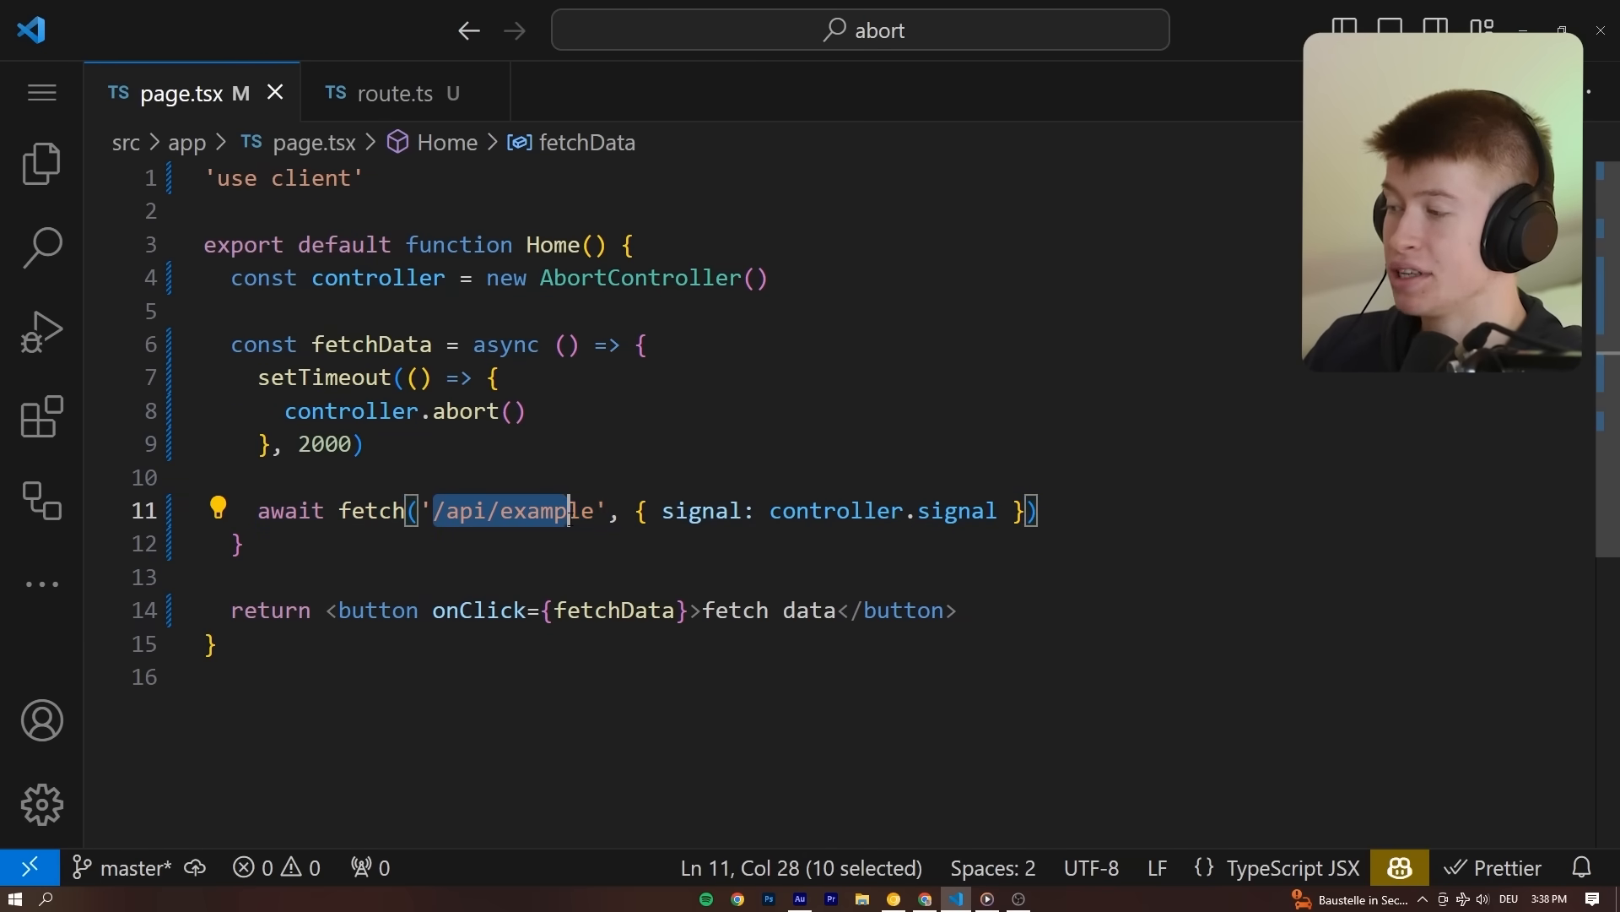
# - View the 5-second delay in route.ts, then return to page.tsx
pyautogui.click(403, 93)
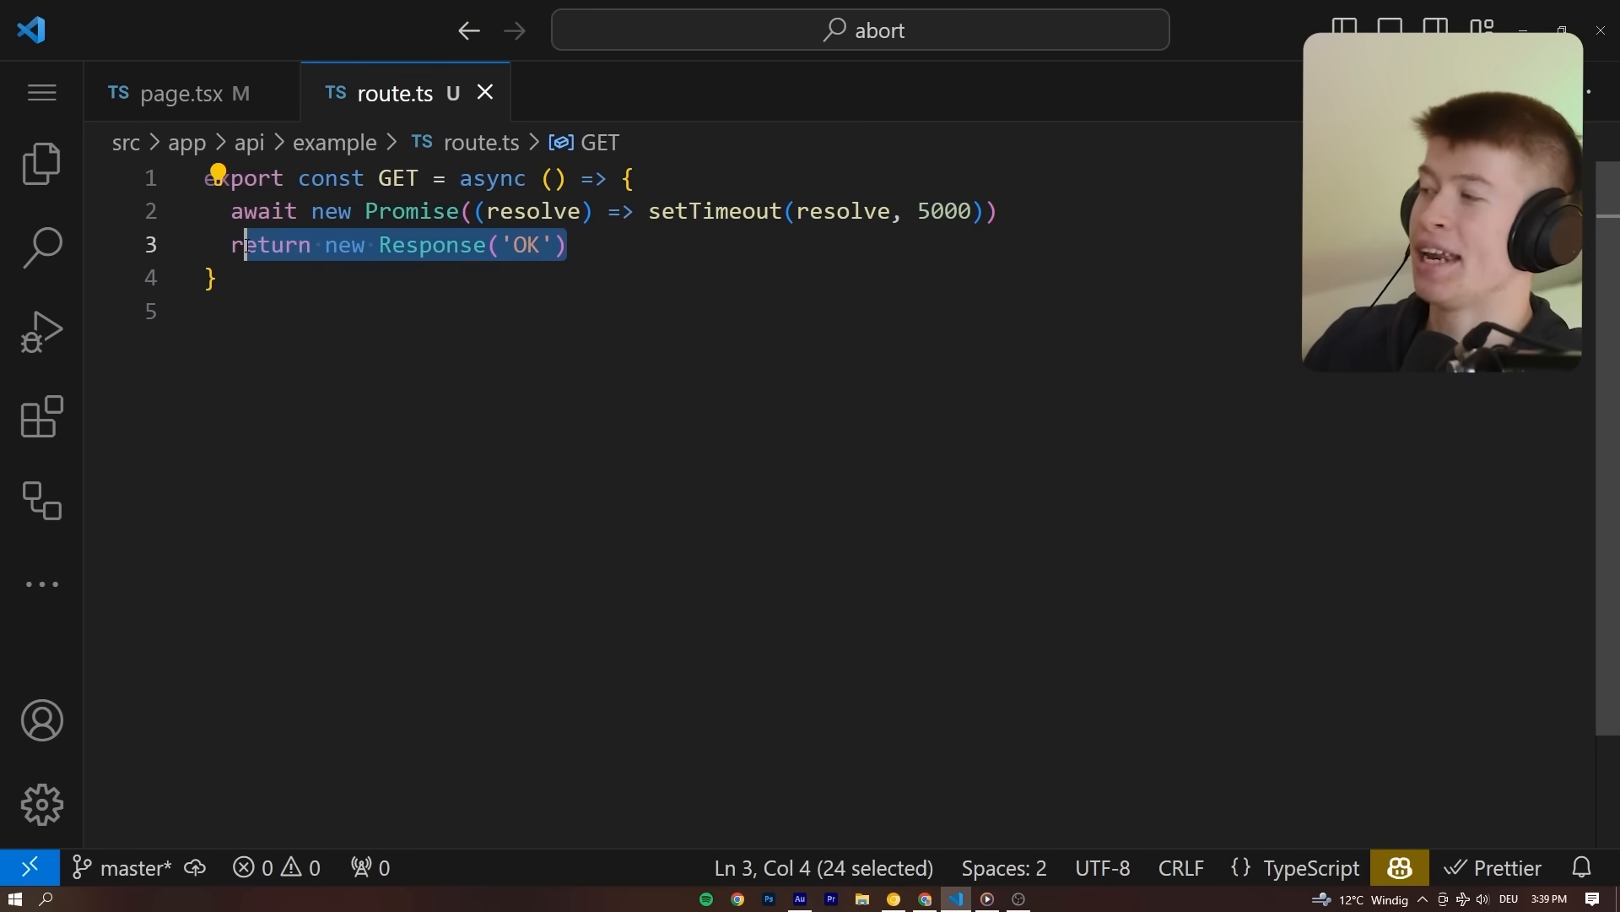
pyautogui.click(177, 93)
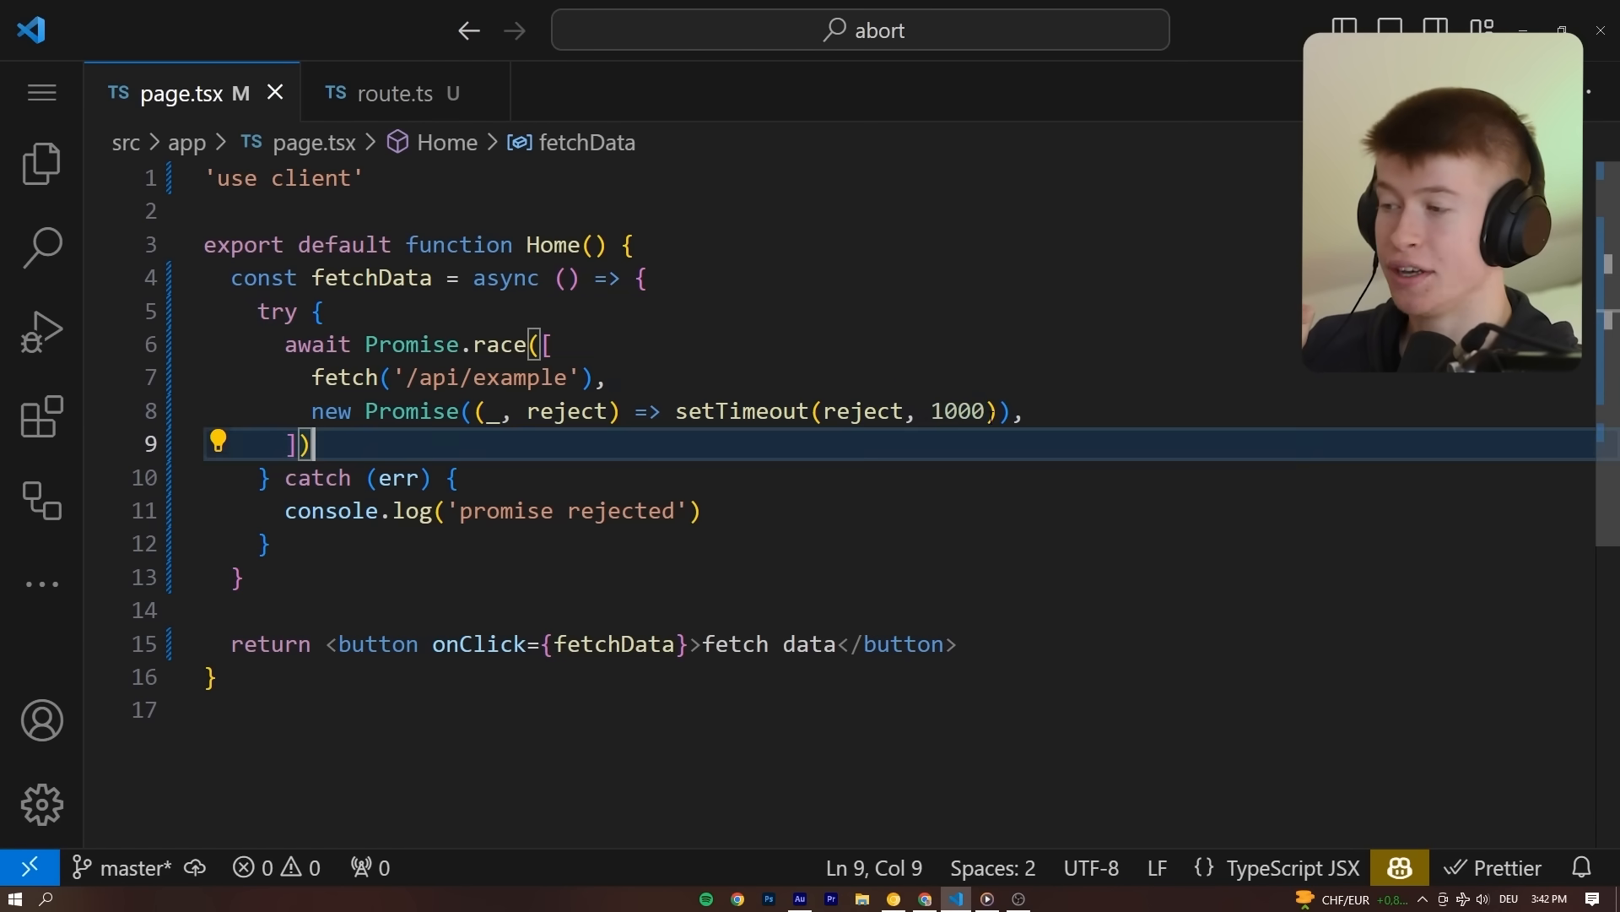
# - Chain .then(() => console.log('fetched')) onto the raced /api/example fetch
pyautogui.doubleClick(960, 412)
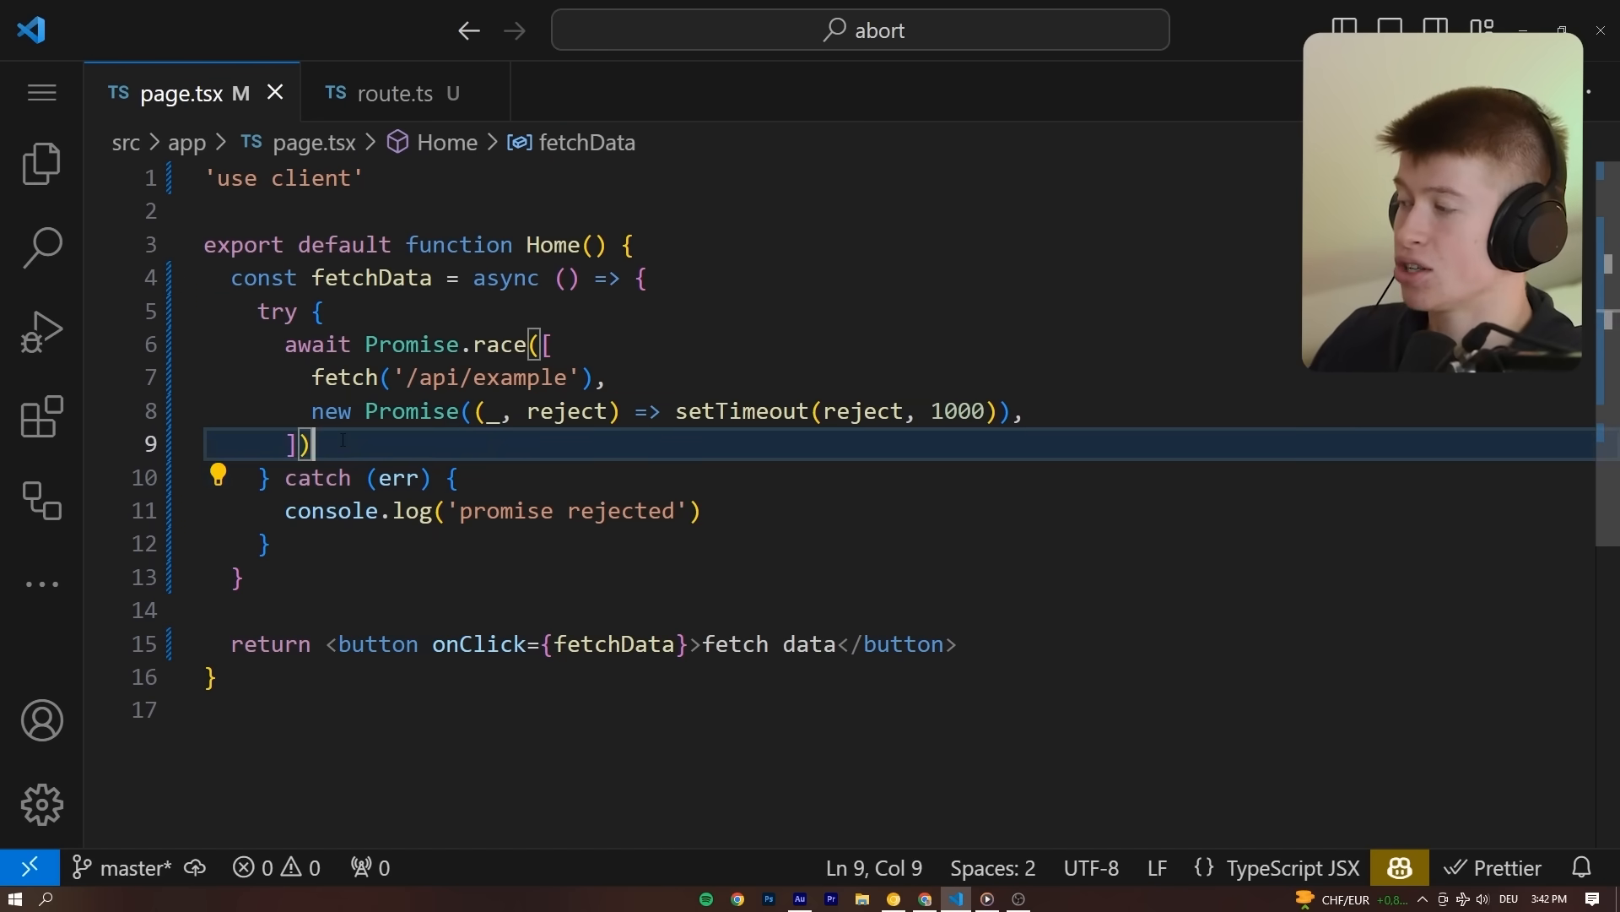
pyautogui.write(".then(() => console.log('fetched'))")
pyautogui.press('Enter')
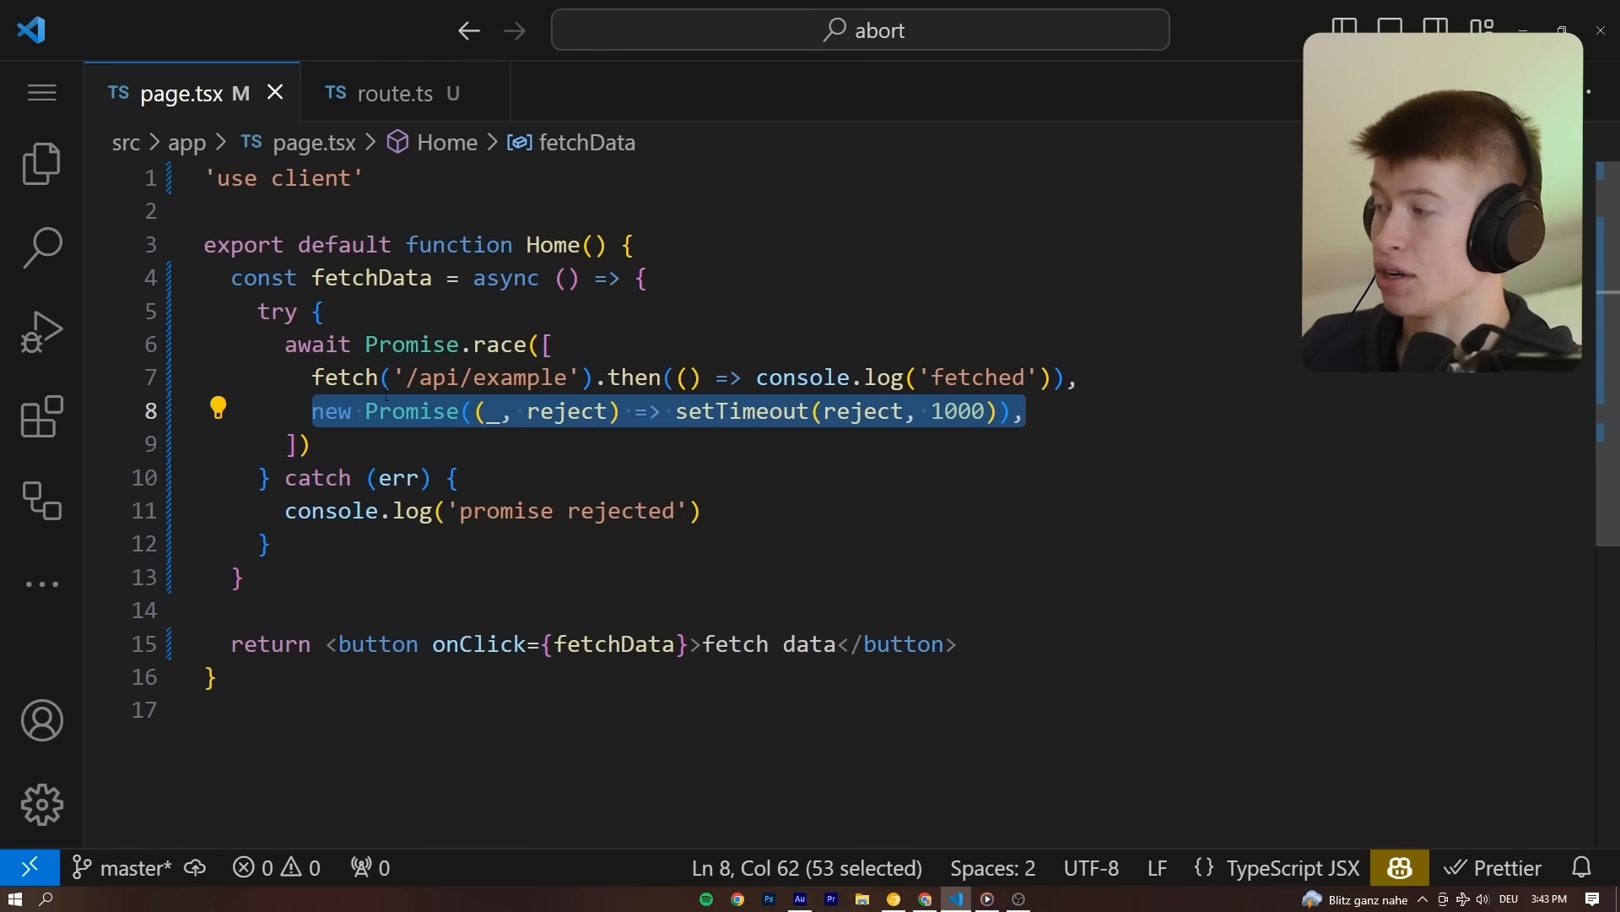
# - Add a '// show error state' comment on a new line after Promise.race
pyautogui.press('Enter')
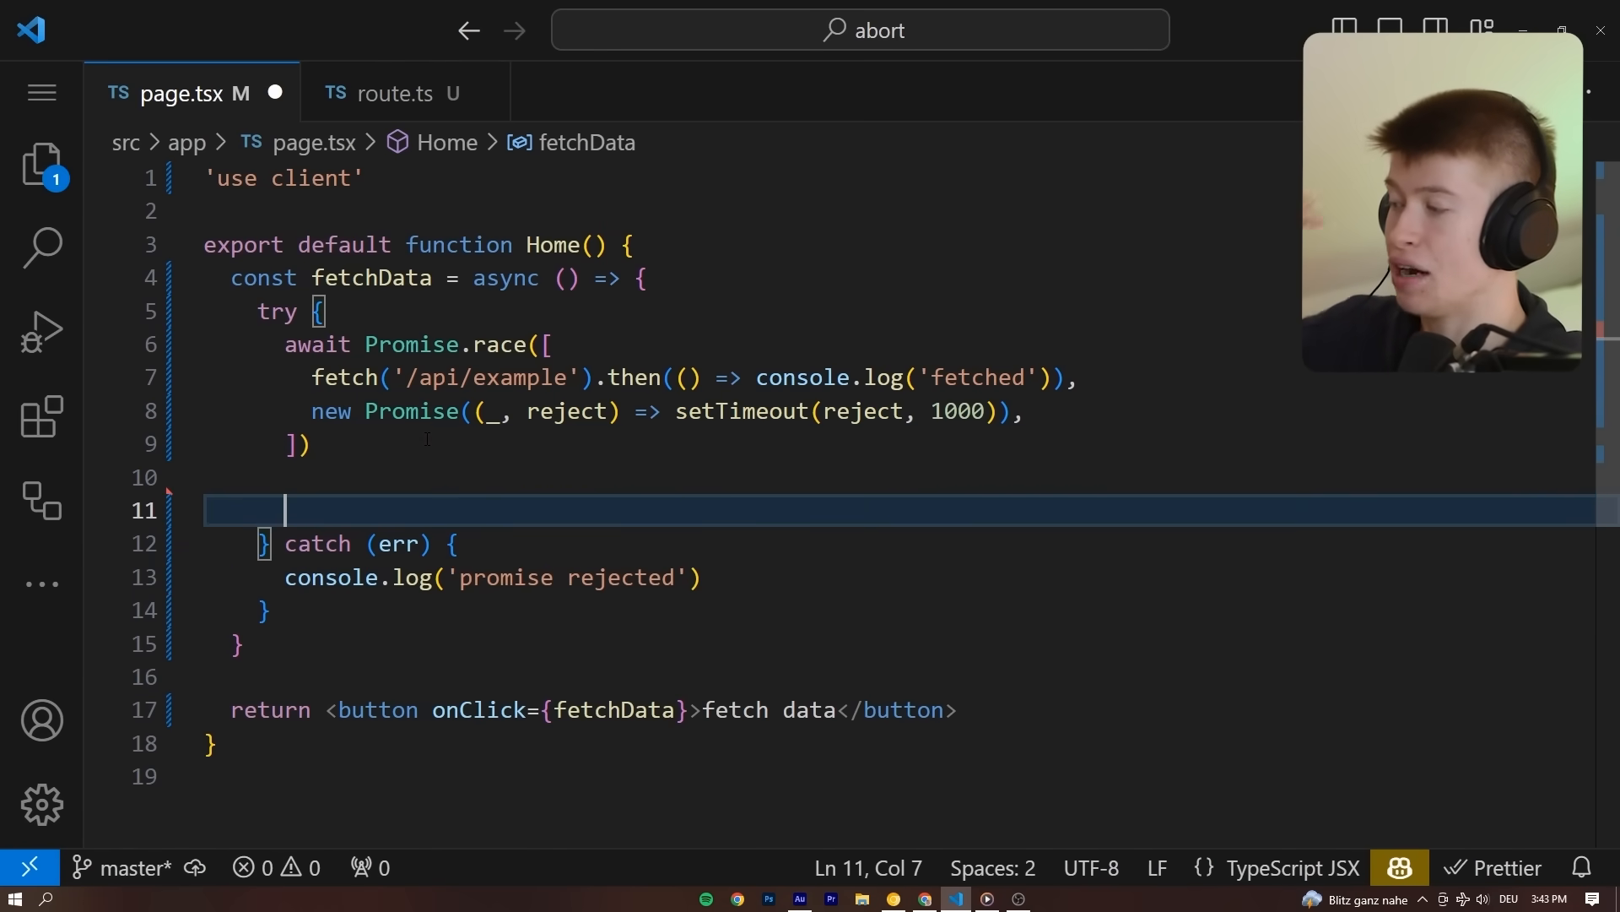
pyautogui.write('// show error state')
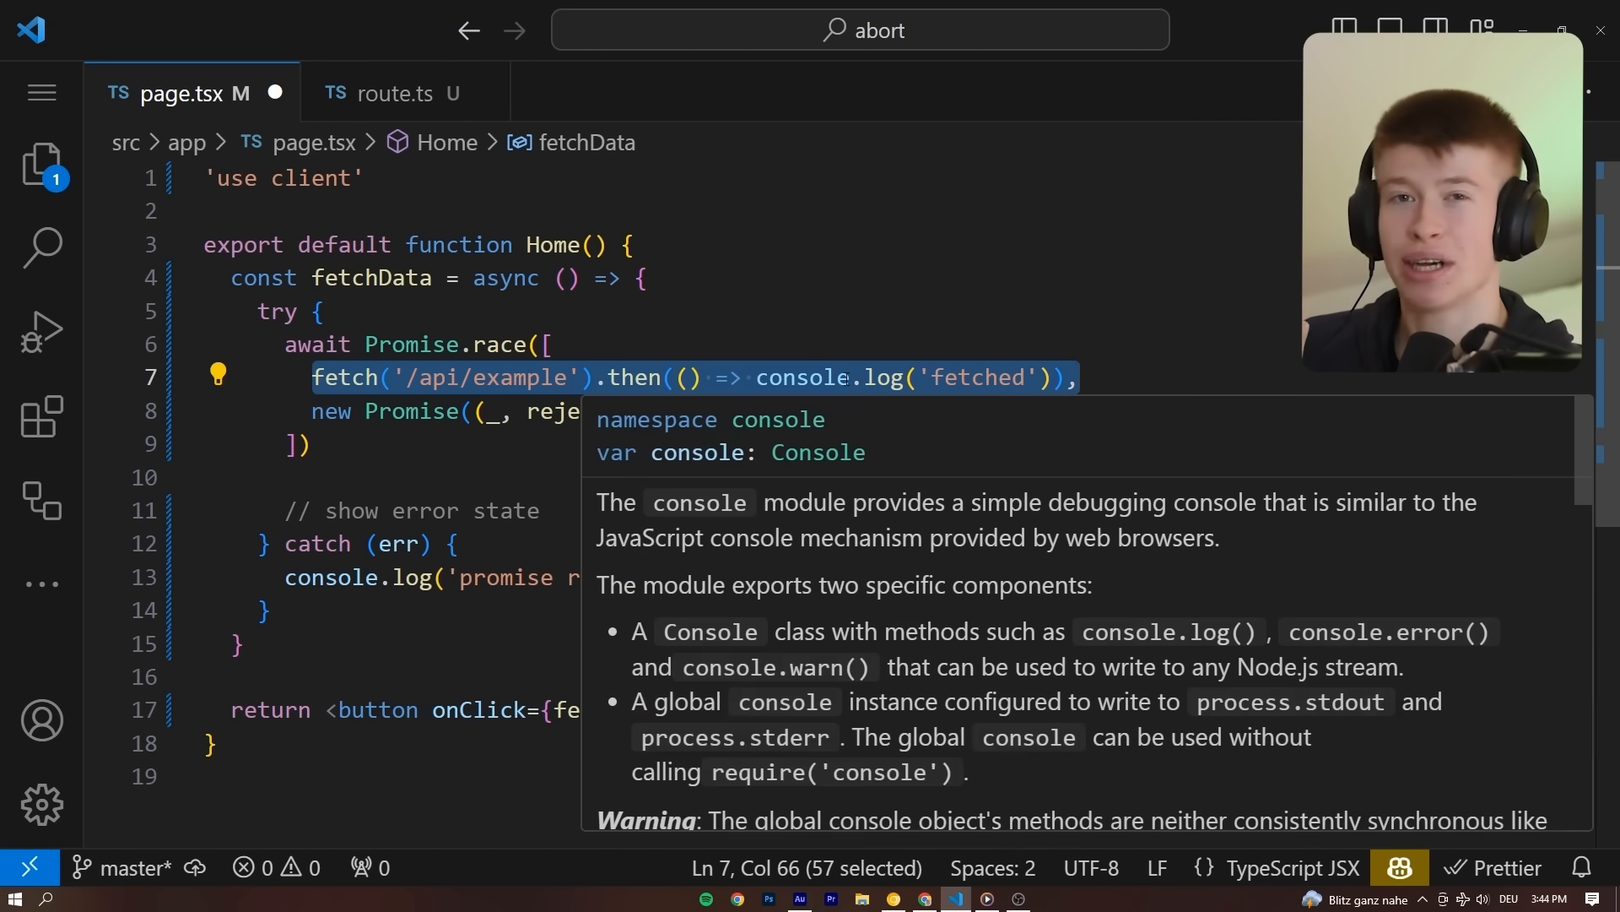
pyautogui.moveTo(639, 621)
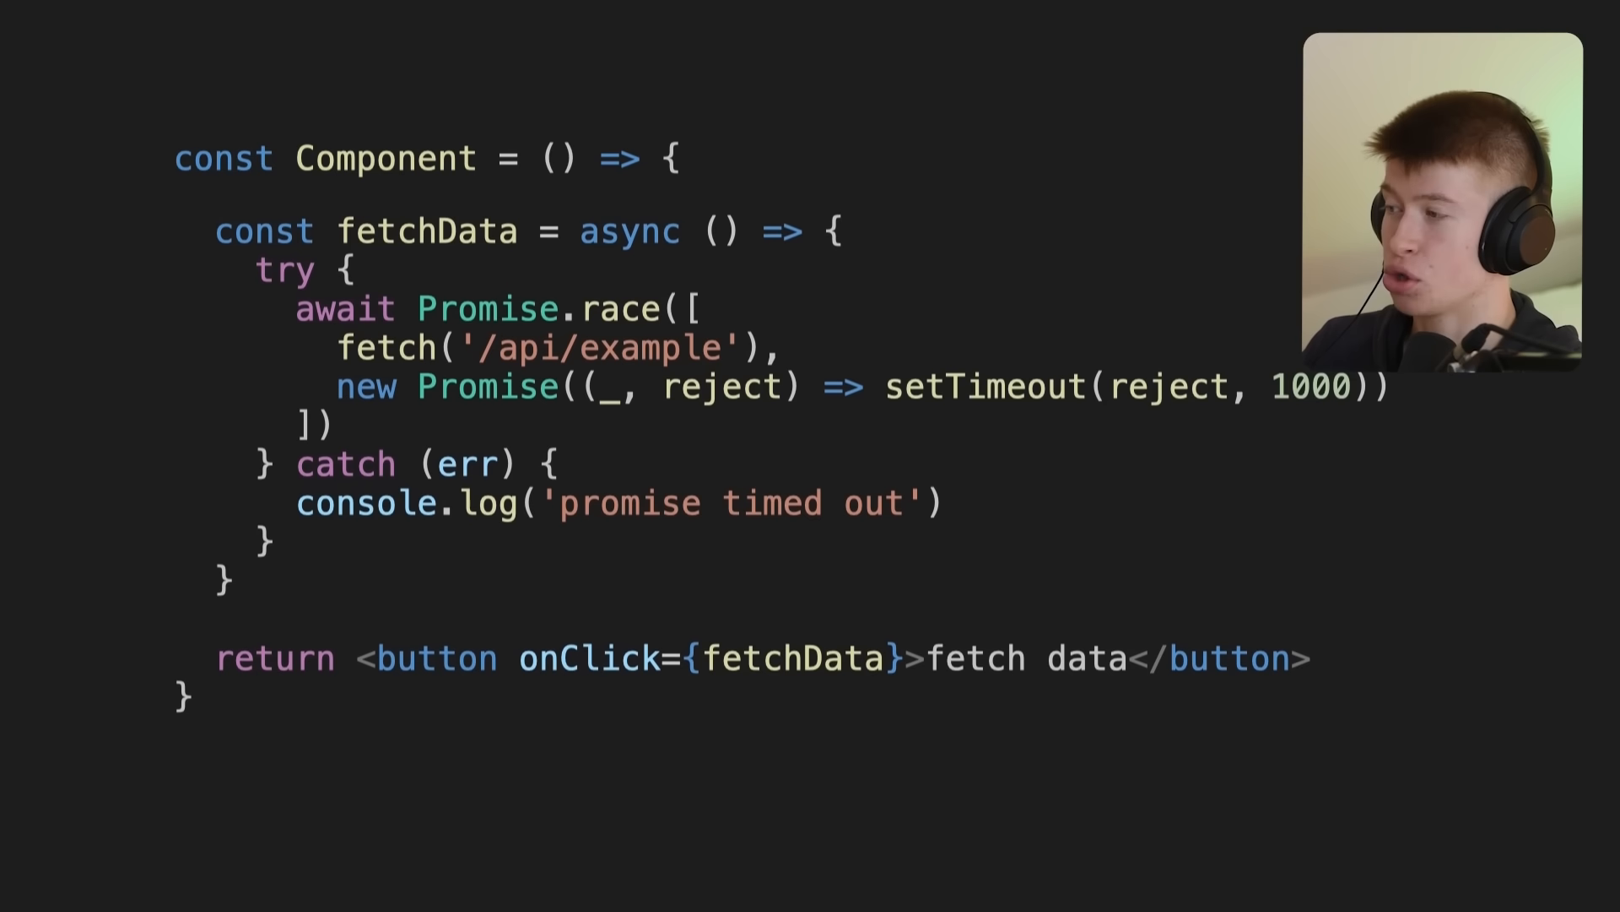
# - Create an AbortController and pass { signal: controller.signal } to the fetch
pyautogui.write('const controller = new AbortController()')
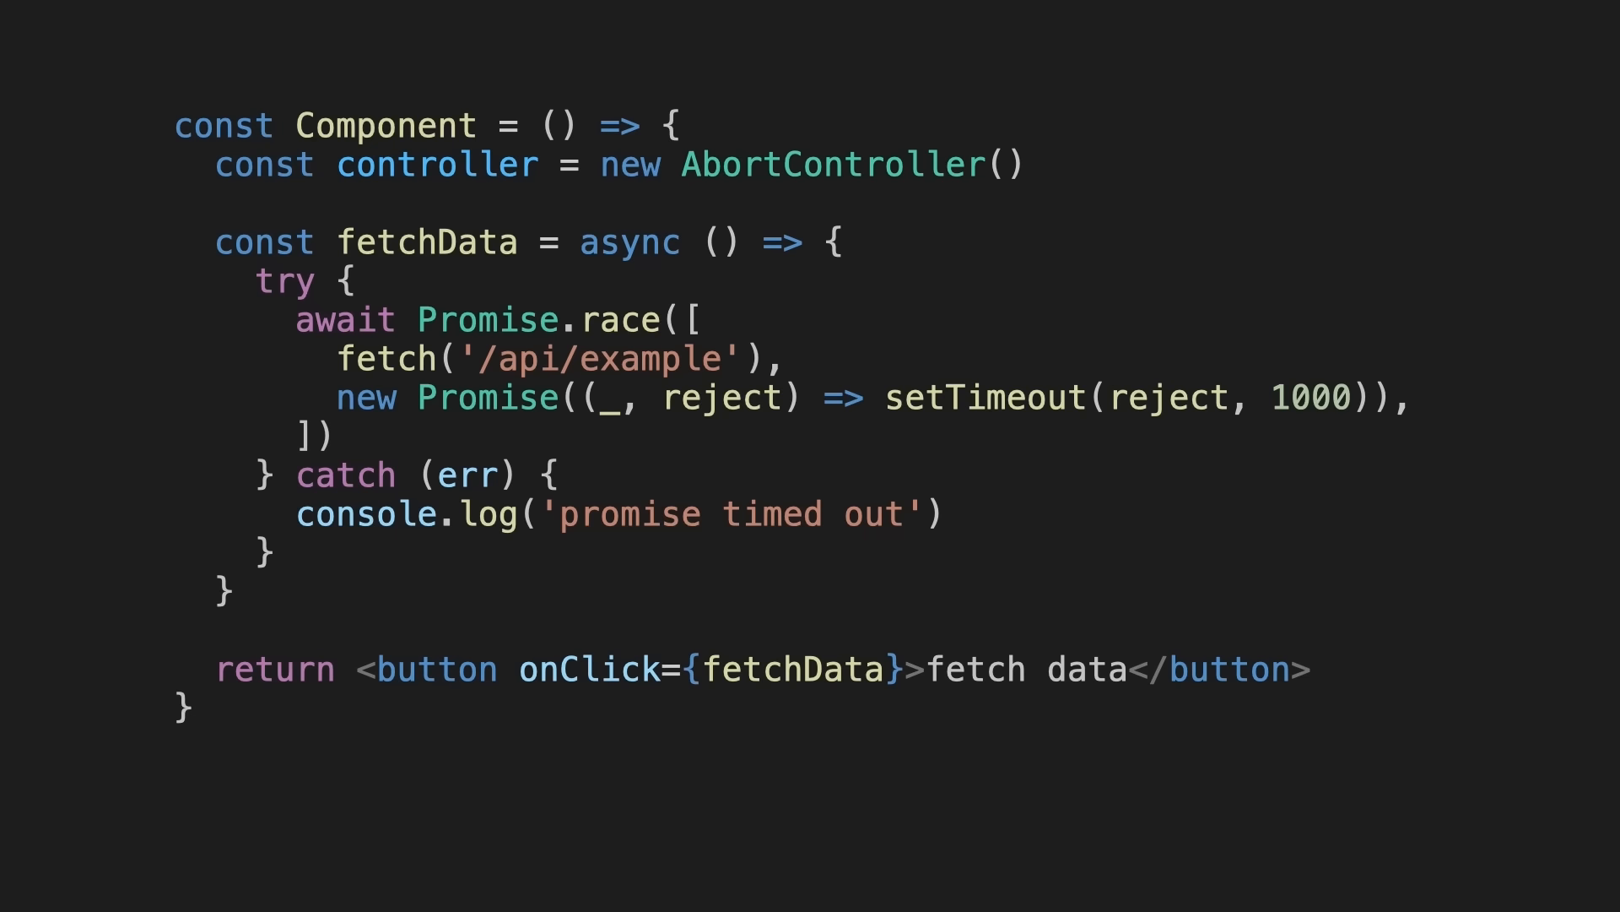
pyautogui.write(', { signal: controller.signal }')
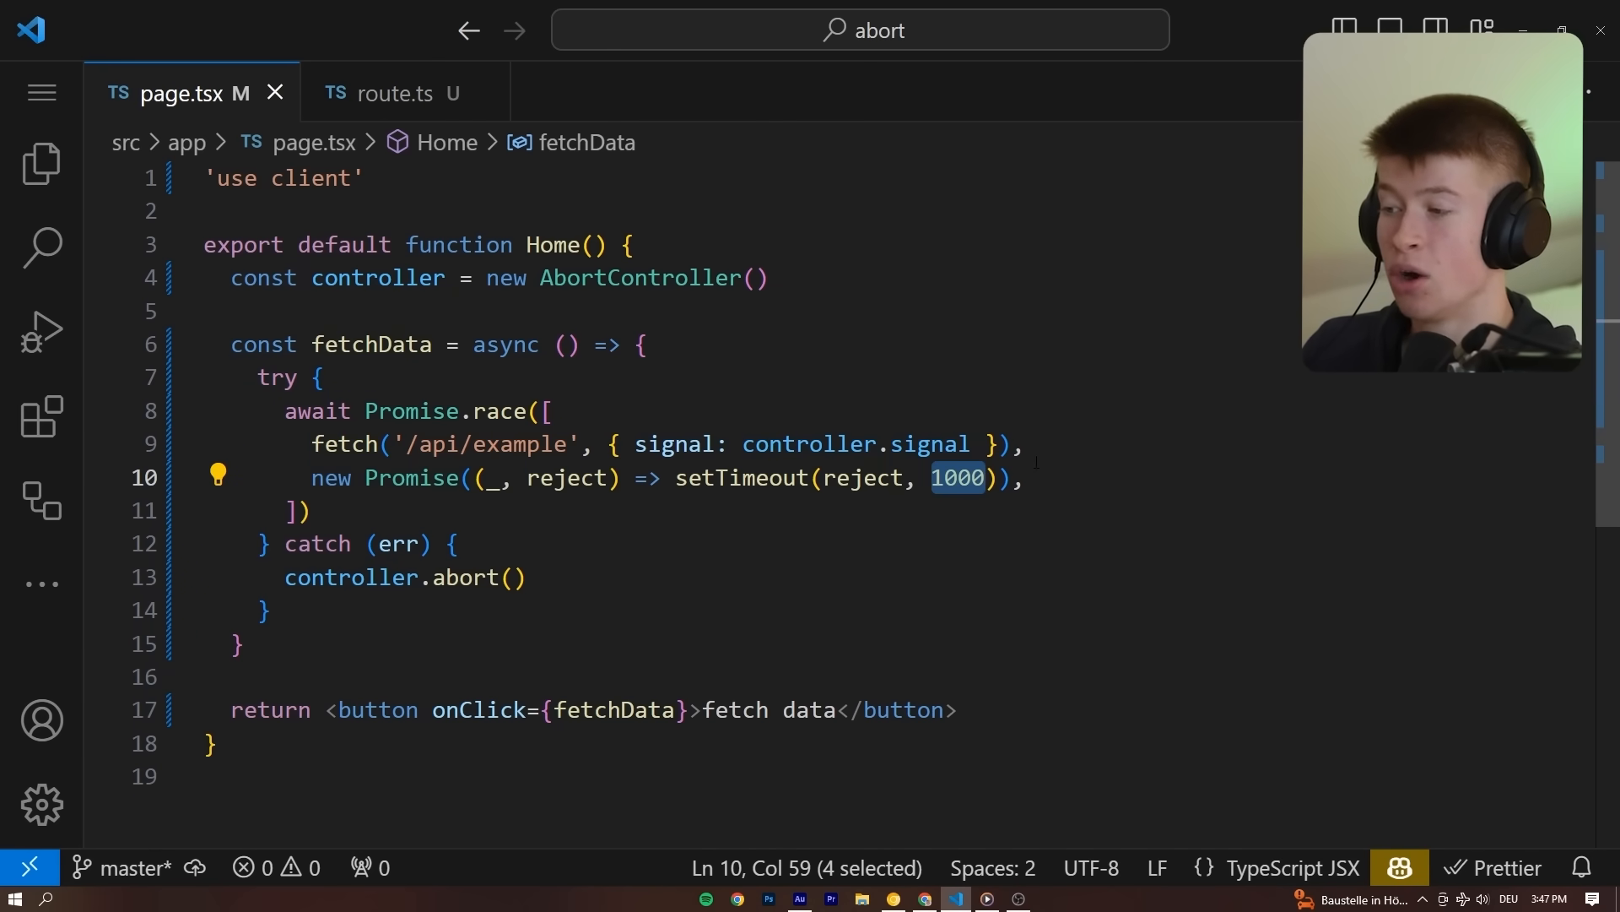
# - Change the setTimeout delay from 1000 to 2000 and save page.tsx
pyautogui.write('2000')
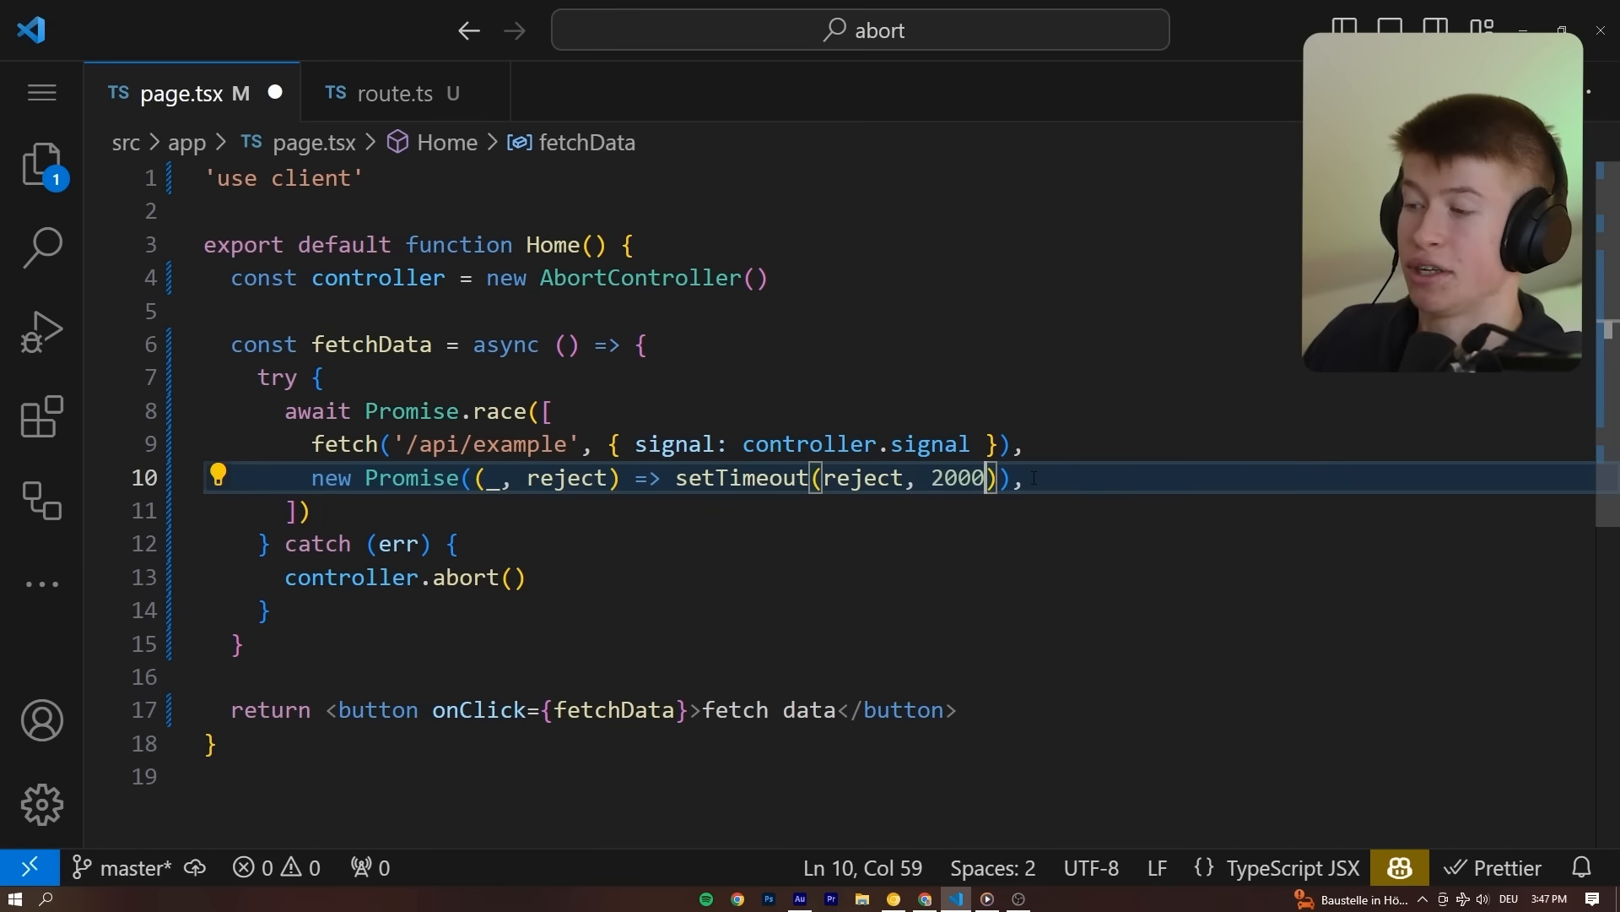
pyautogui.click(1027, 444)
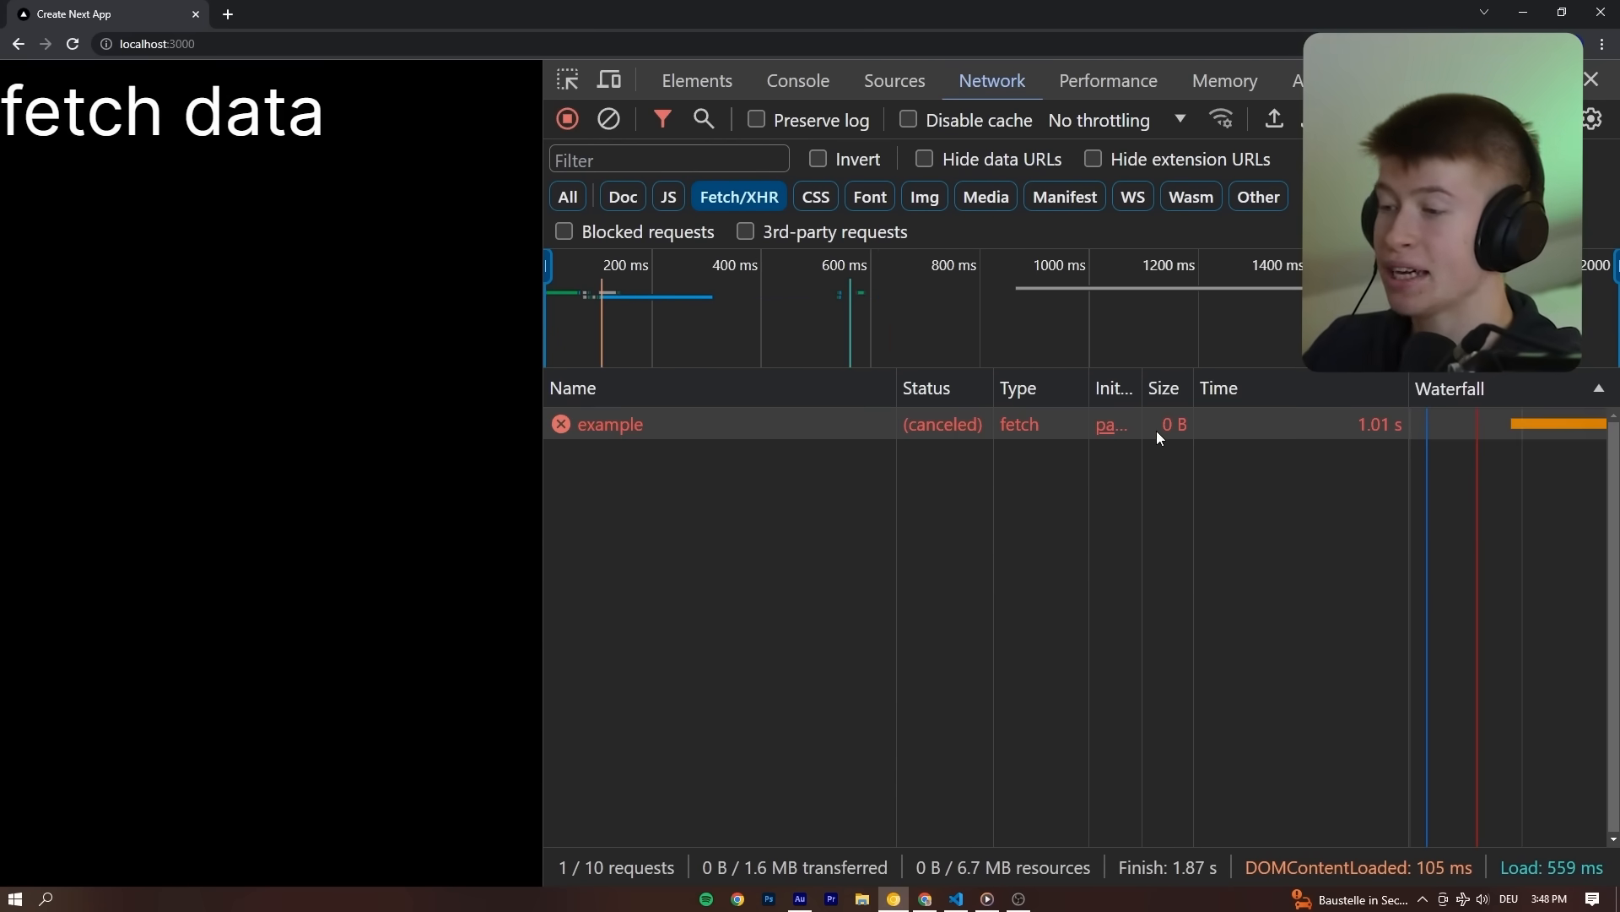
pyautogui.moveTo(1381, 429)
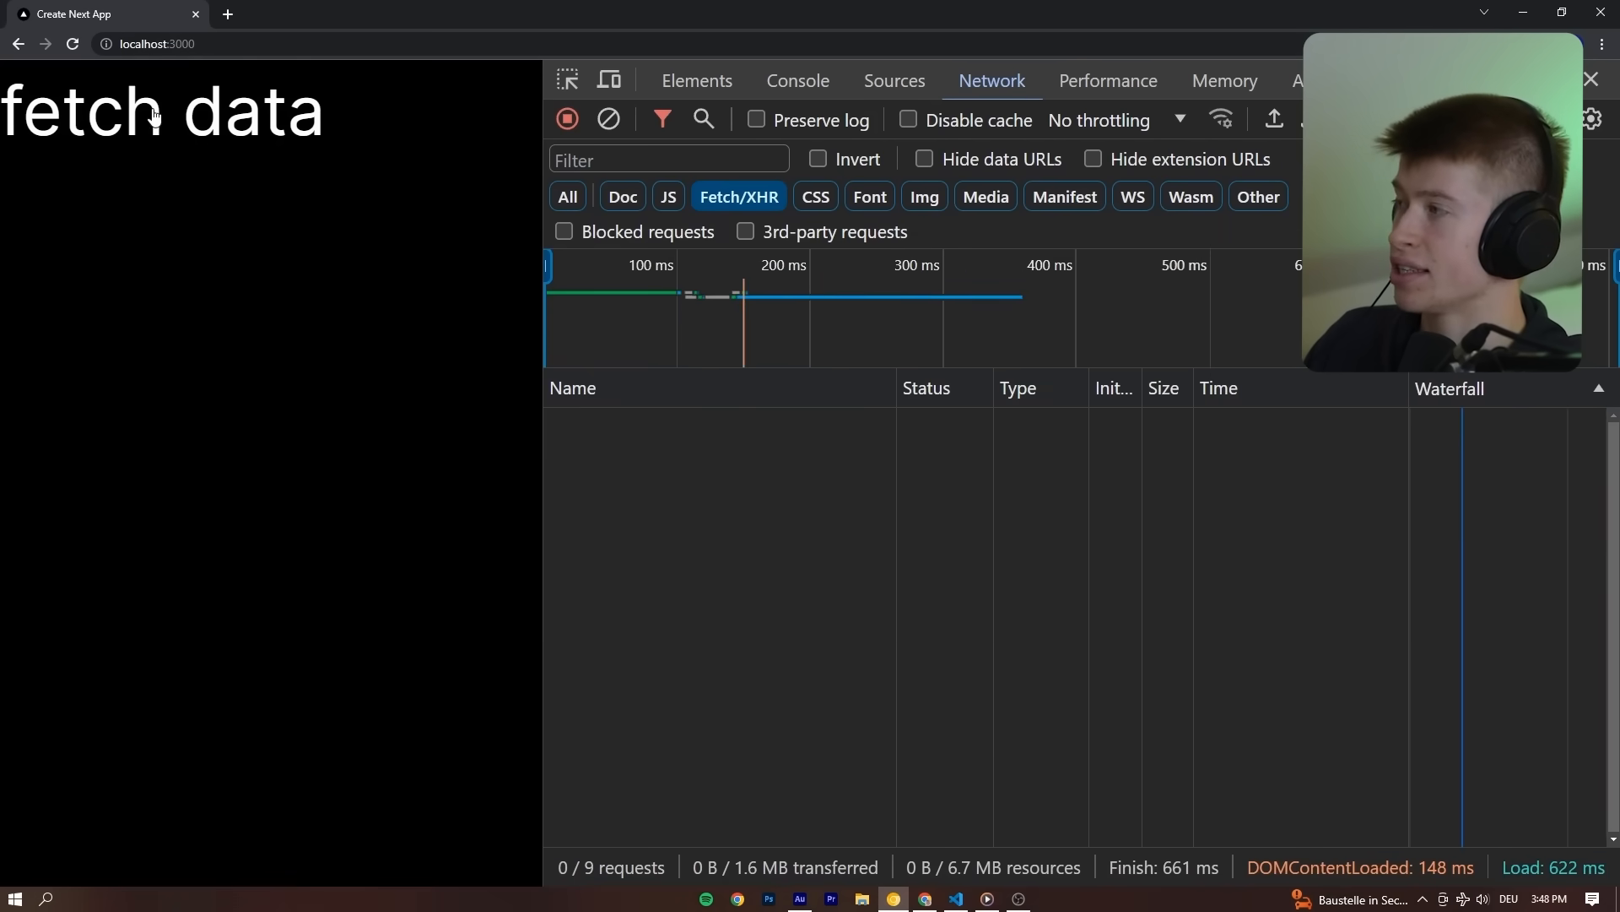
# - Trigger fetch data so DevTools logs canceled 2.01 s example requests
pyautogui.click(154, 114)
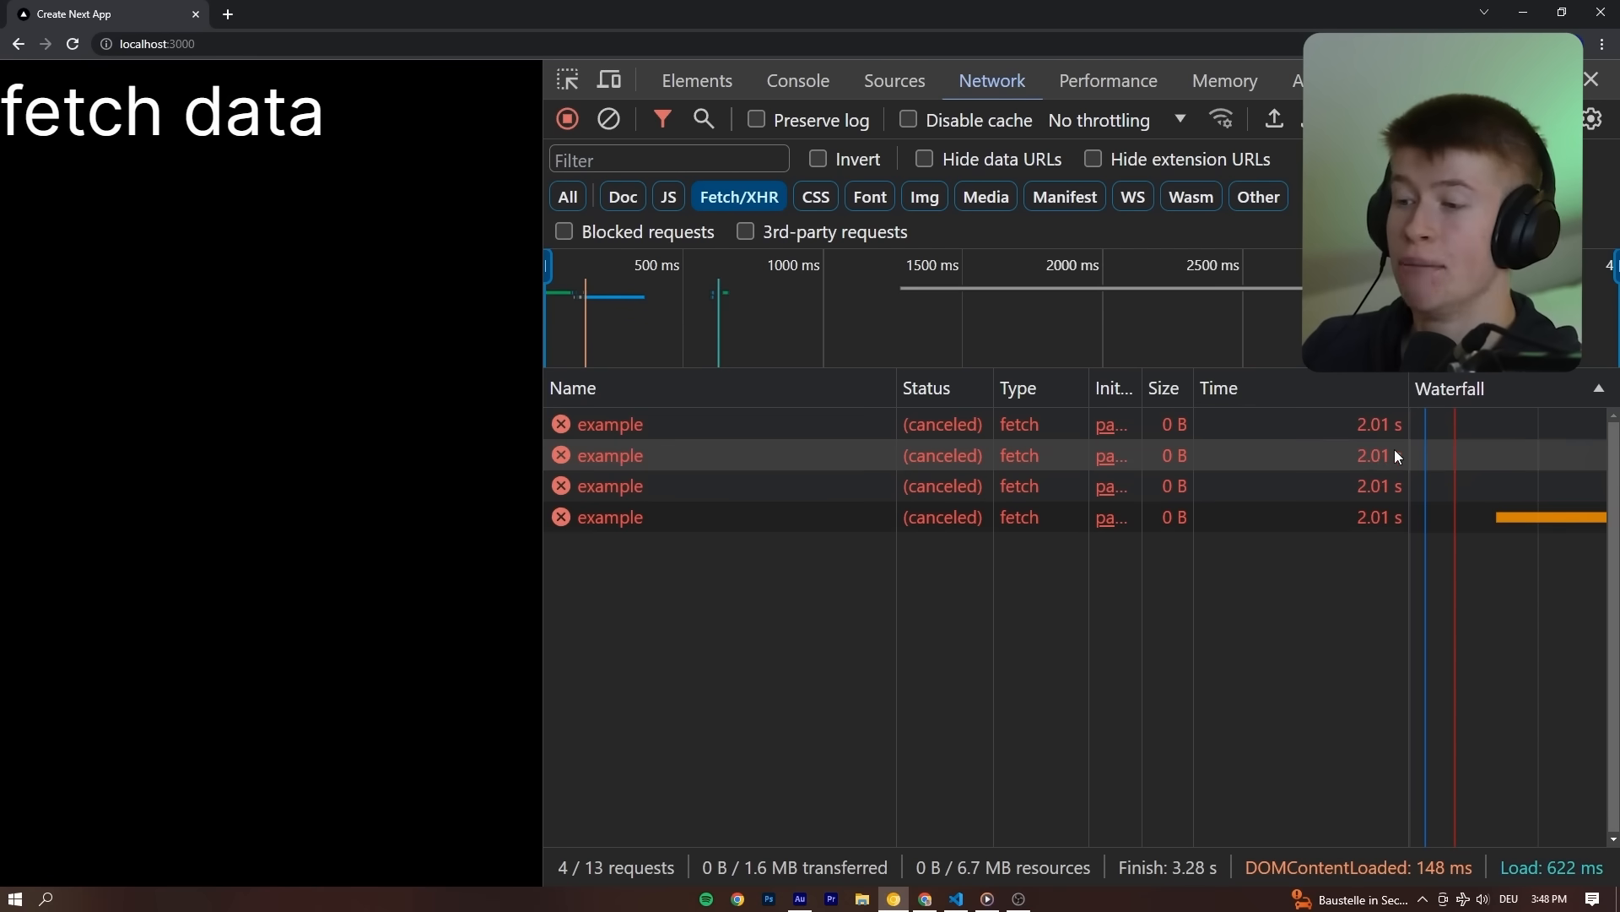
pyautogui.moveTo(1374, 436)
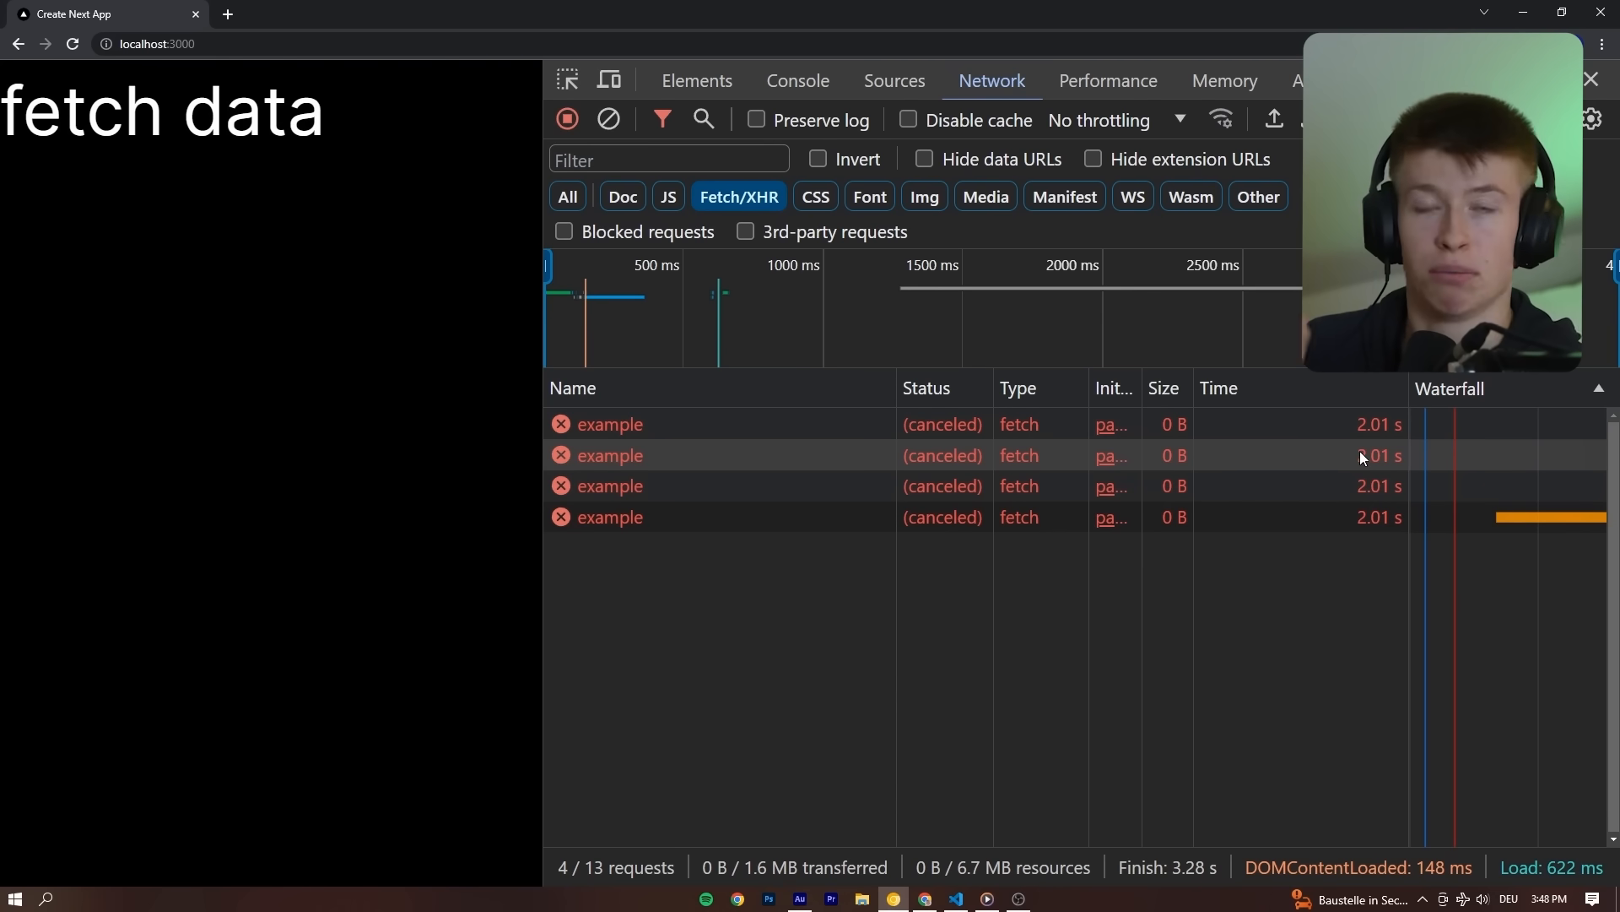
pyautogui.moveTo(1374, 465)
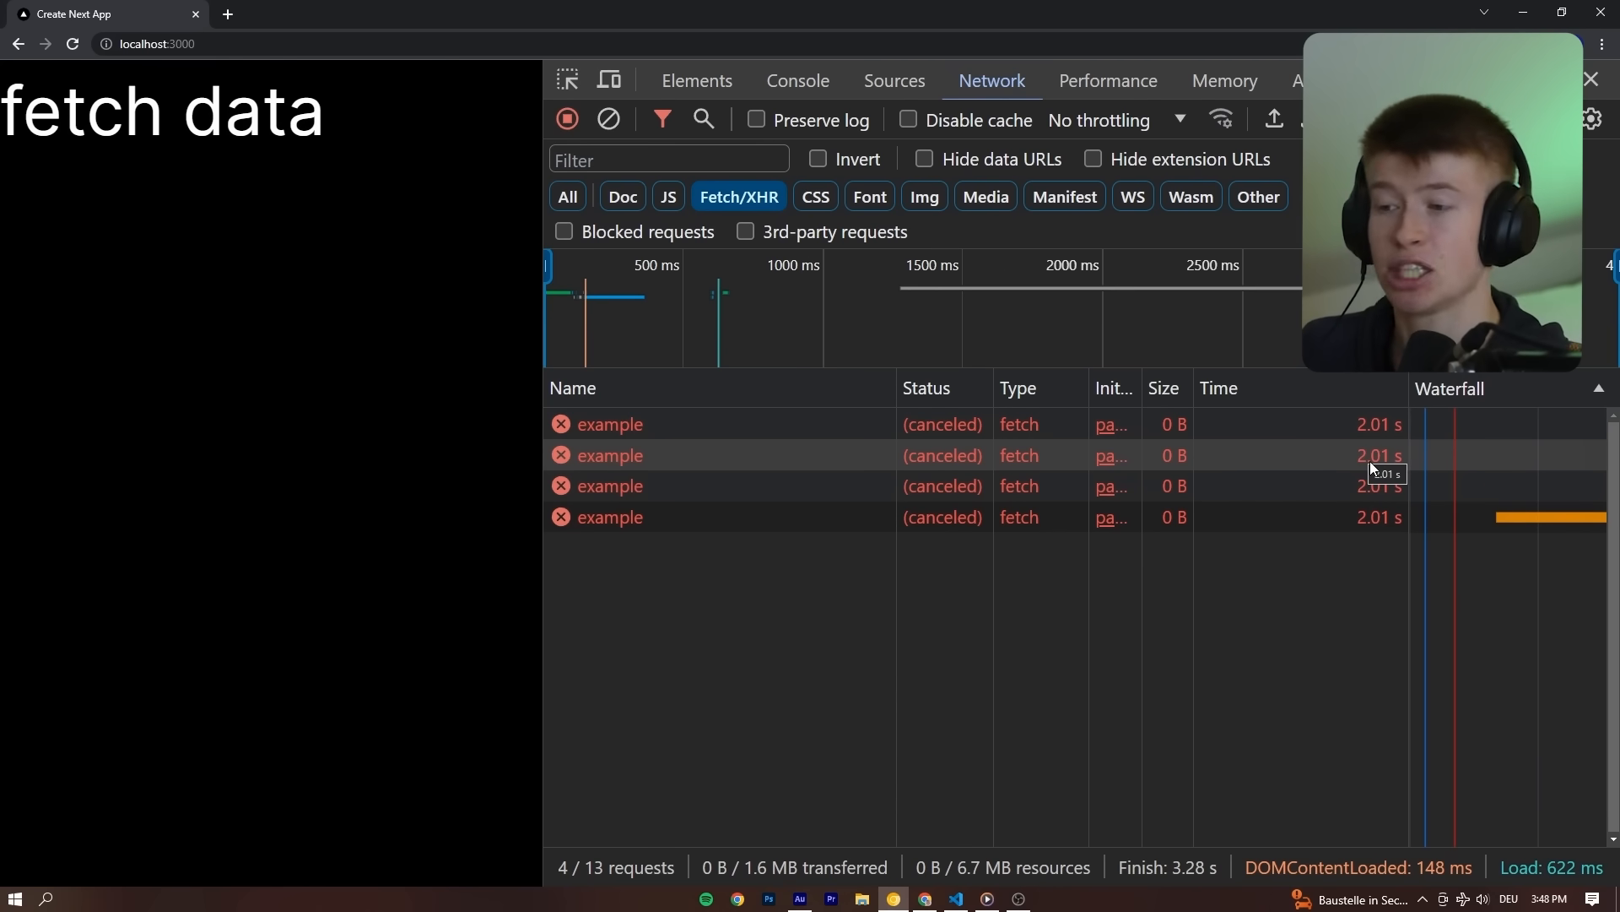